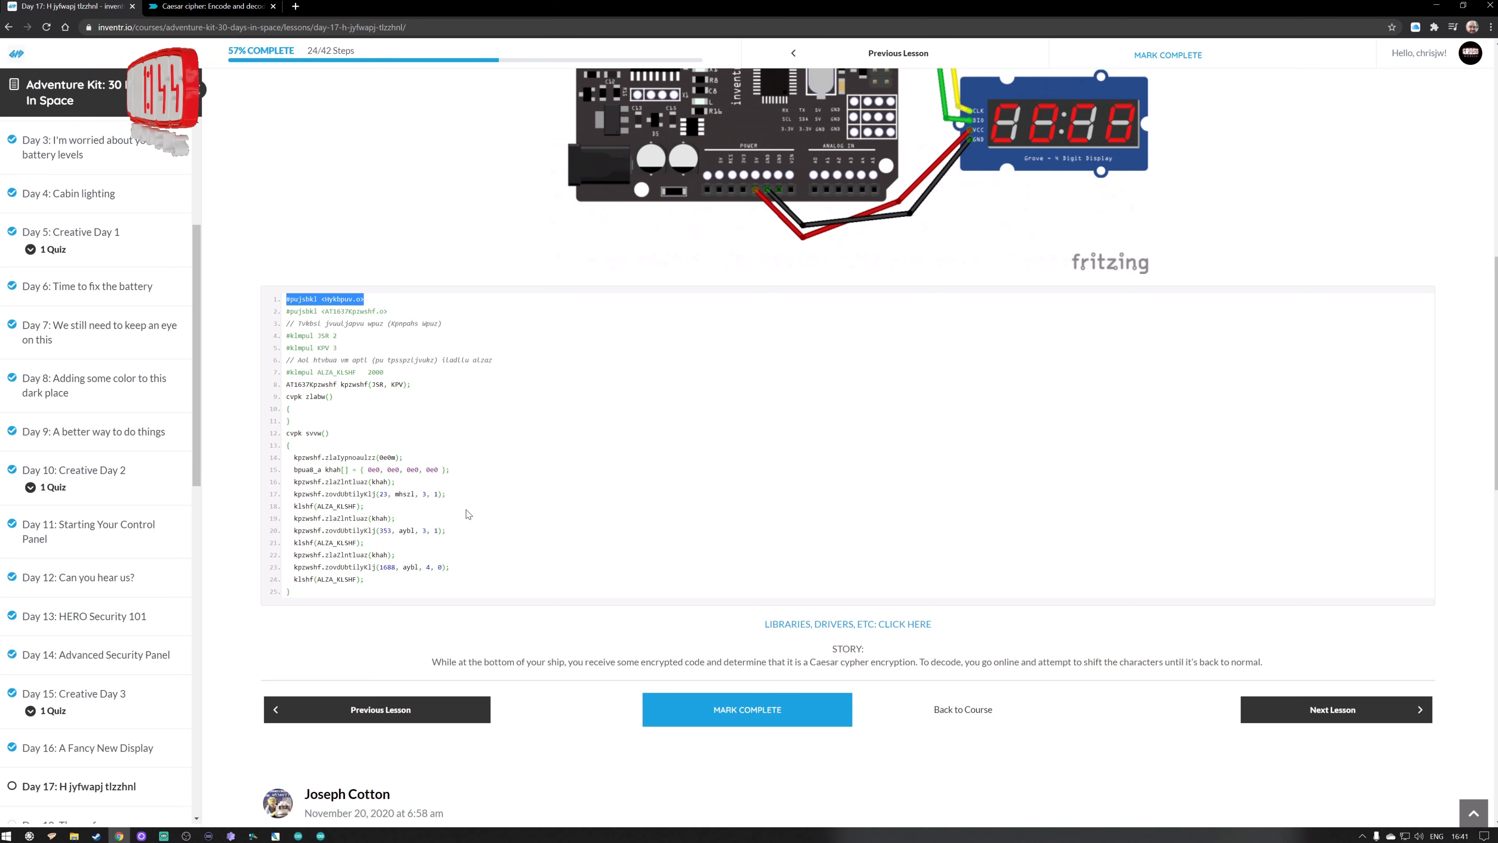
- Replace Cryptii's sample plaintext with the ciphered line "#pujsbkl <Hykbpuv.o>"
{"action": "scroll", "scroll_direction": "down", "scroll_amount": 3}
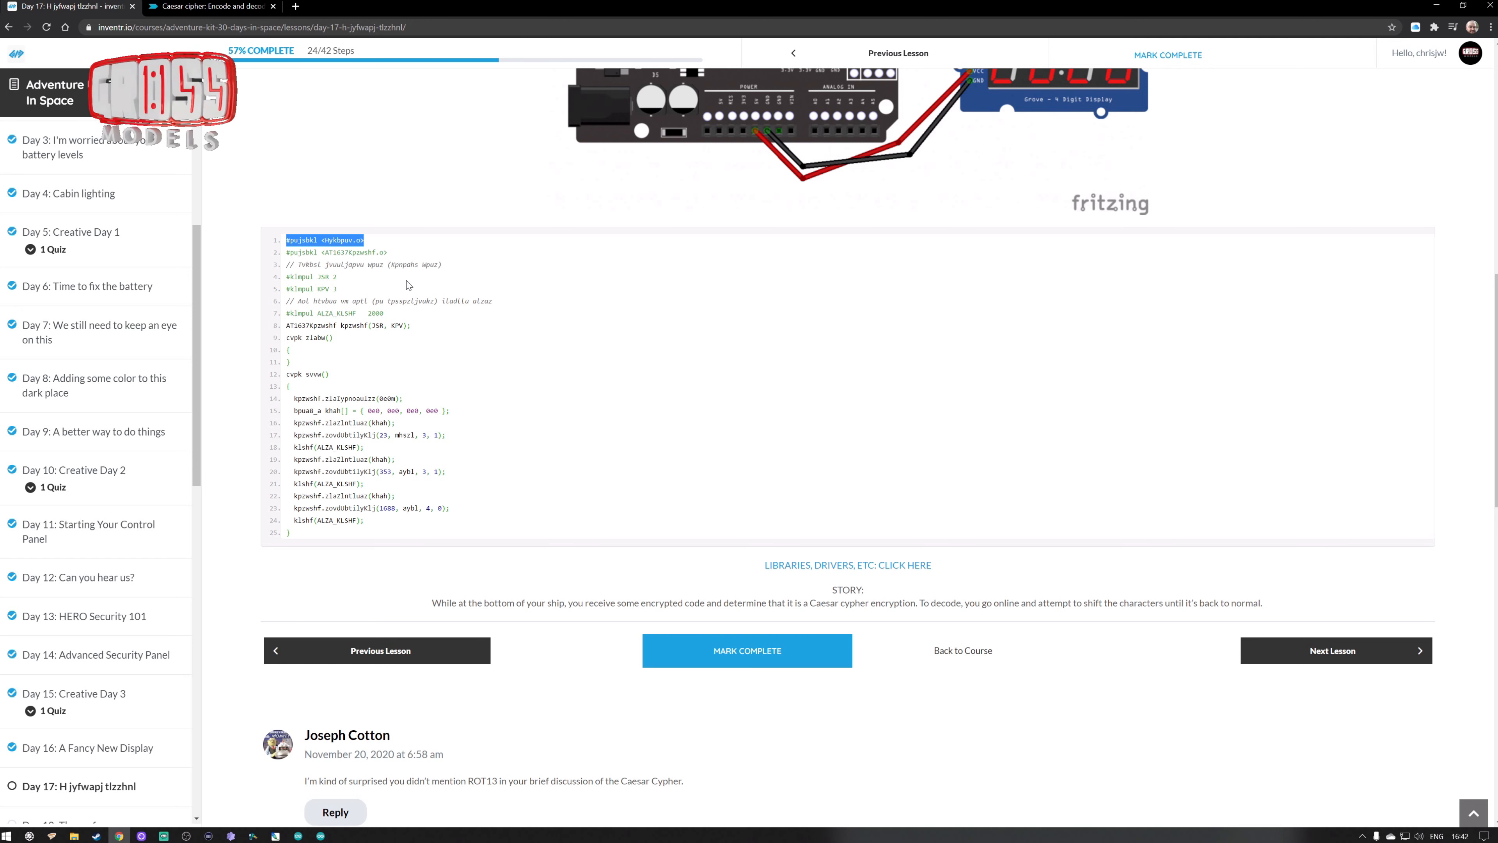
{"action": "mouse_move", "coordinate": [416, 327]}
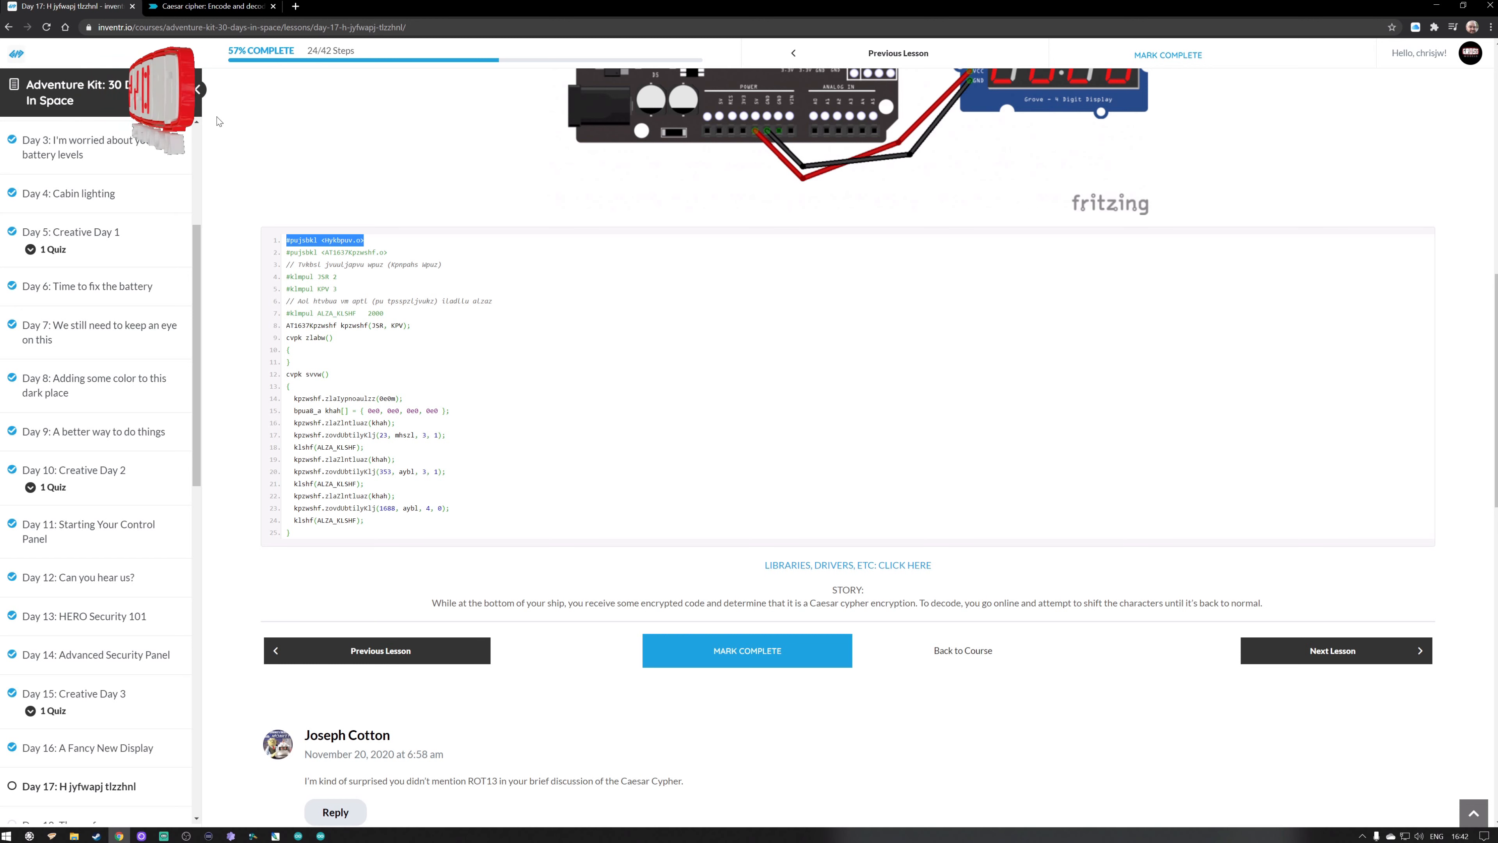
{"action": "left_click", "coordinate": [210, 7]}
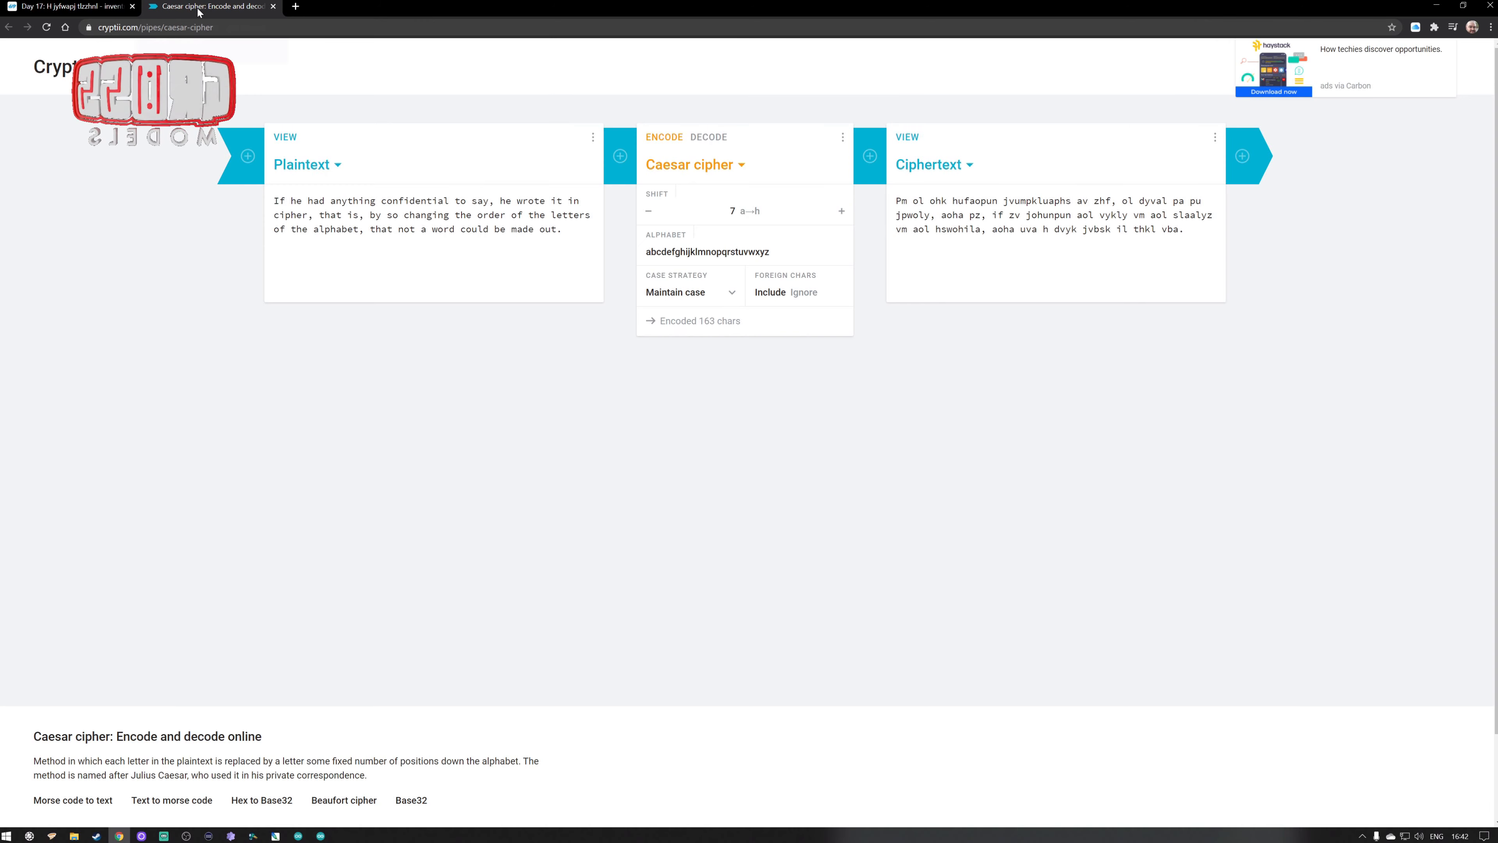
{"action": "mouse_move", "coordinate": [478, 418]}
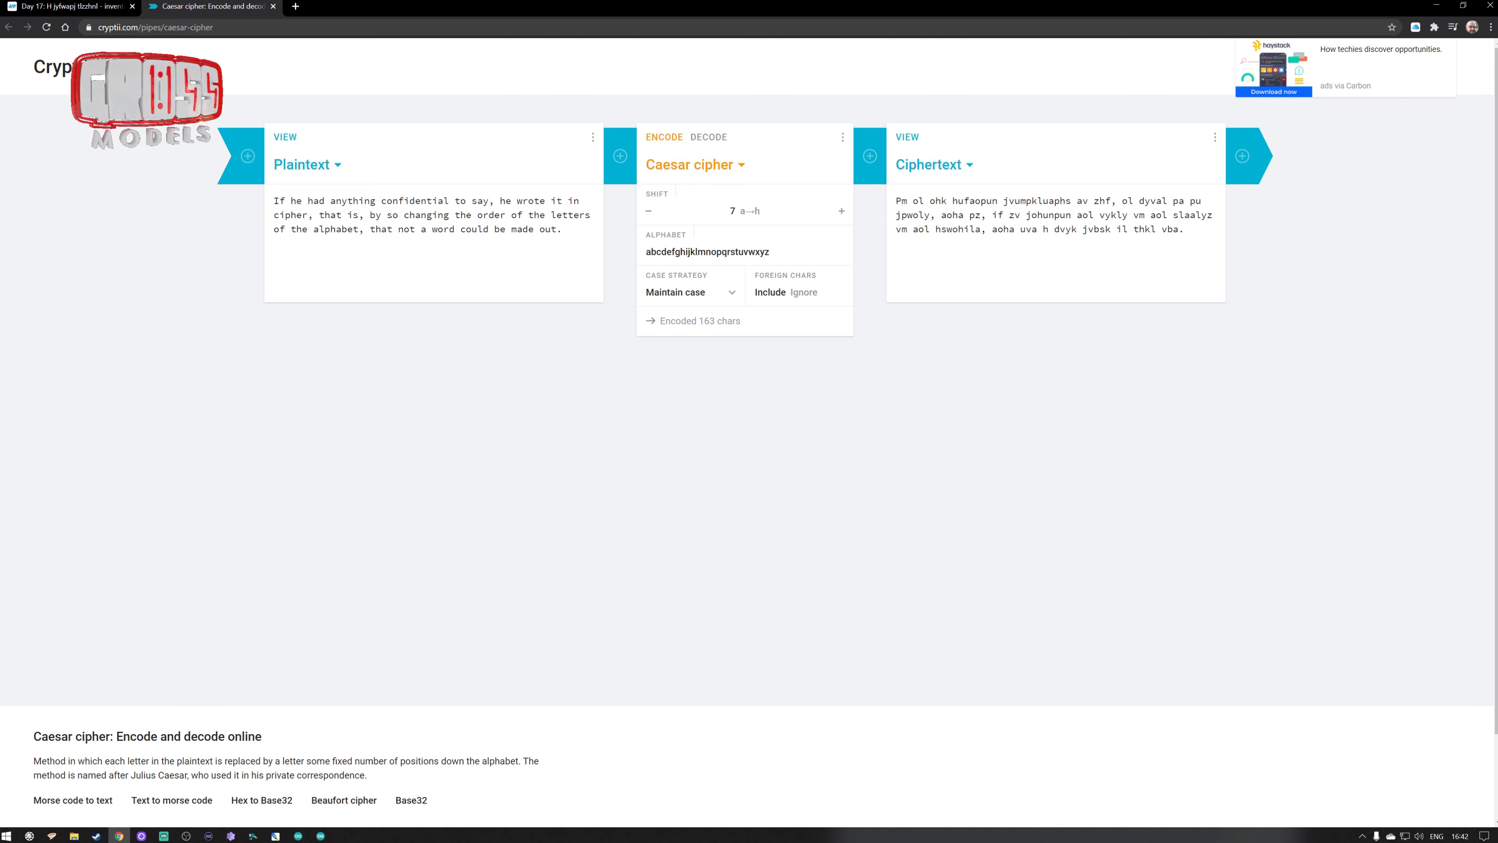
{"action": "triple_click", "coordinate": [430, 214]}
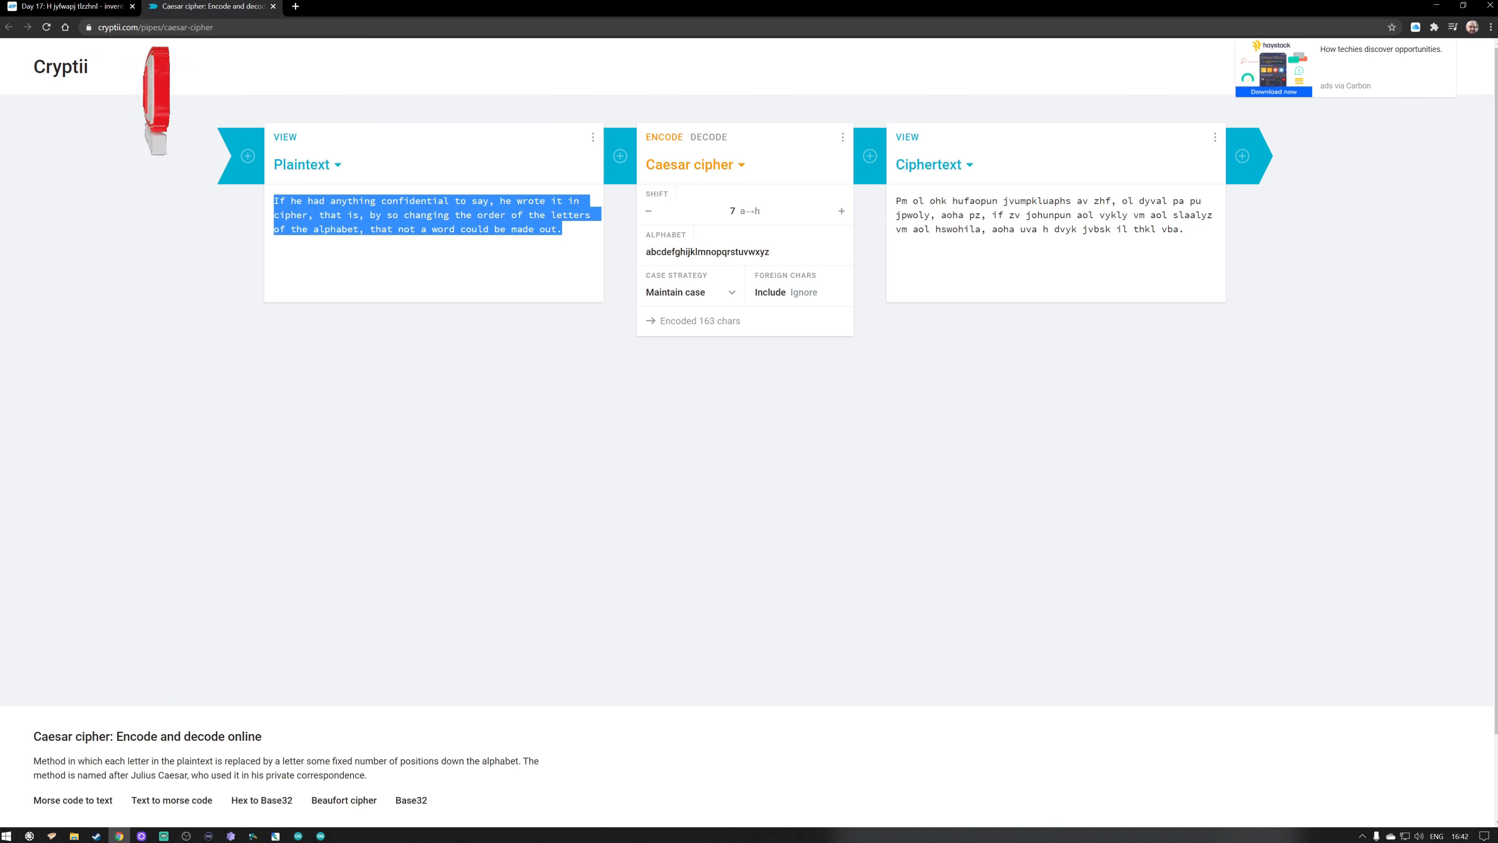
{"action": "type", "text": "#pujsbkl <Hykbpuv.o>"}
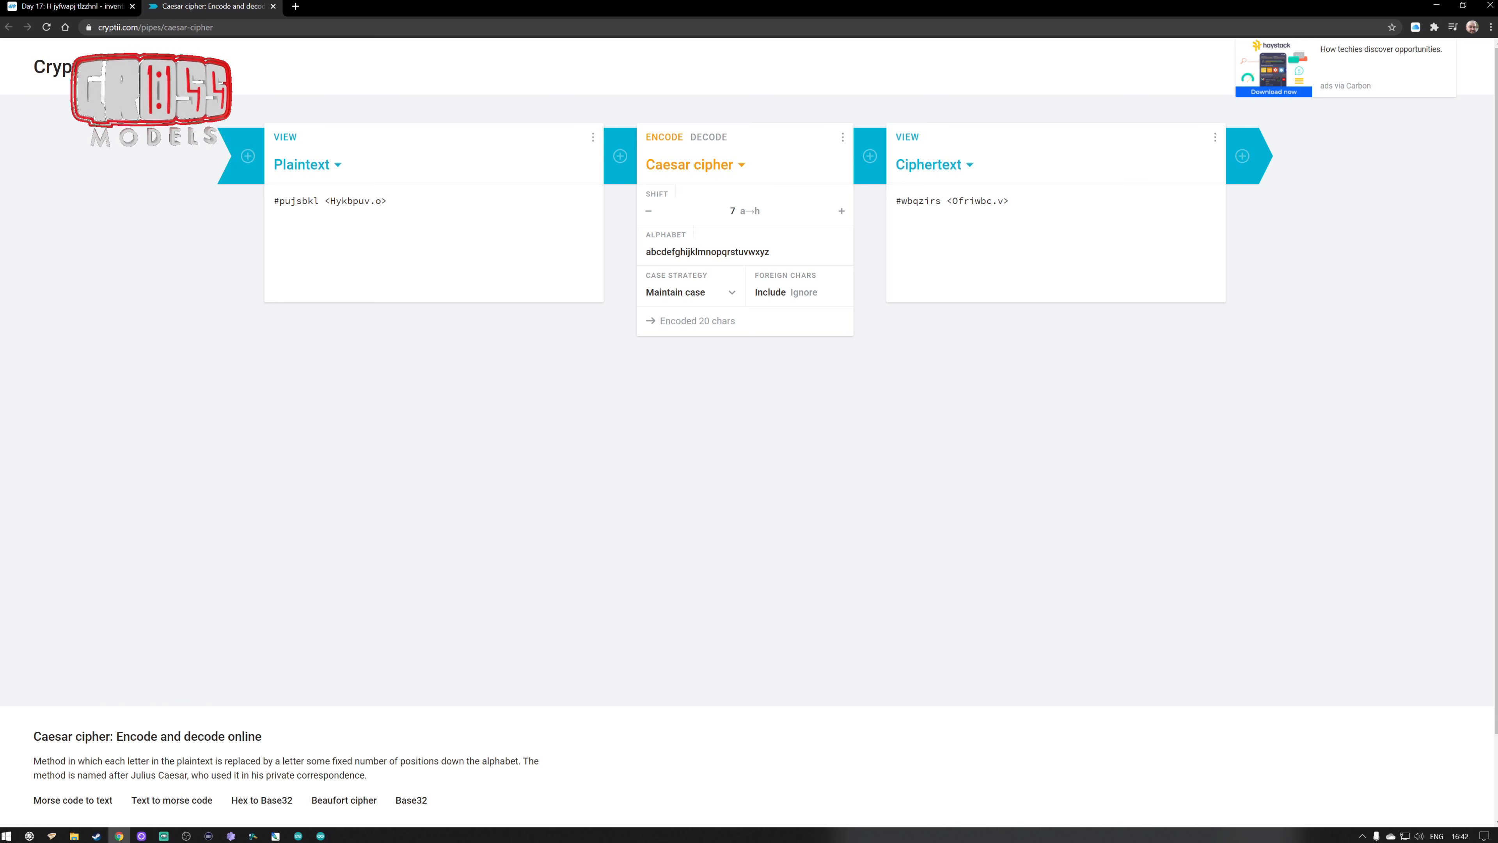
- Adjust the Caesar shift until 19 decodes the line to "#include <Arduino.h>"
{"action": "left_click", "coordinate": [647, 210]}
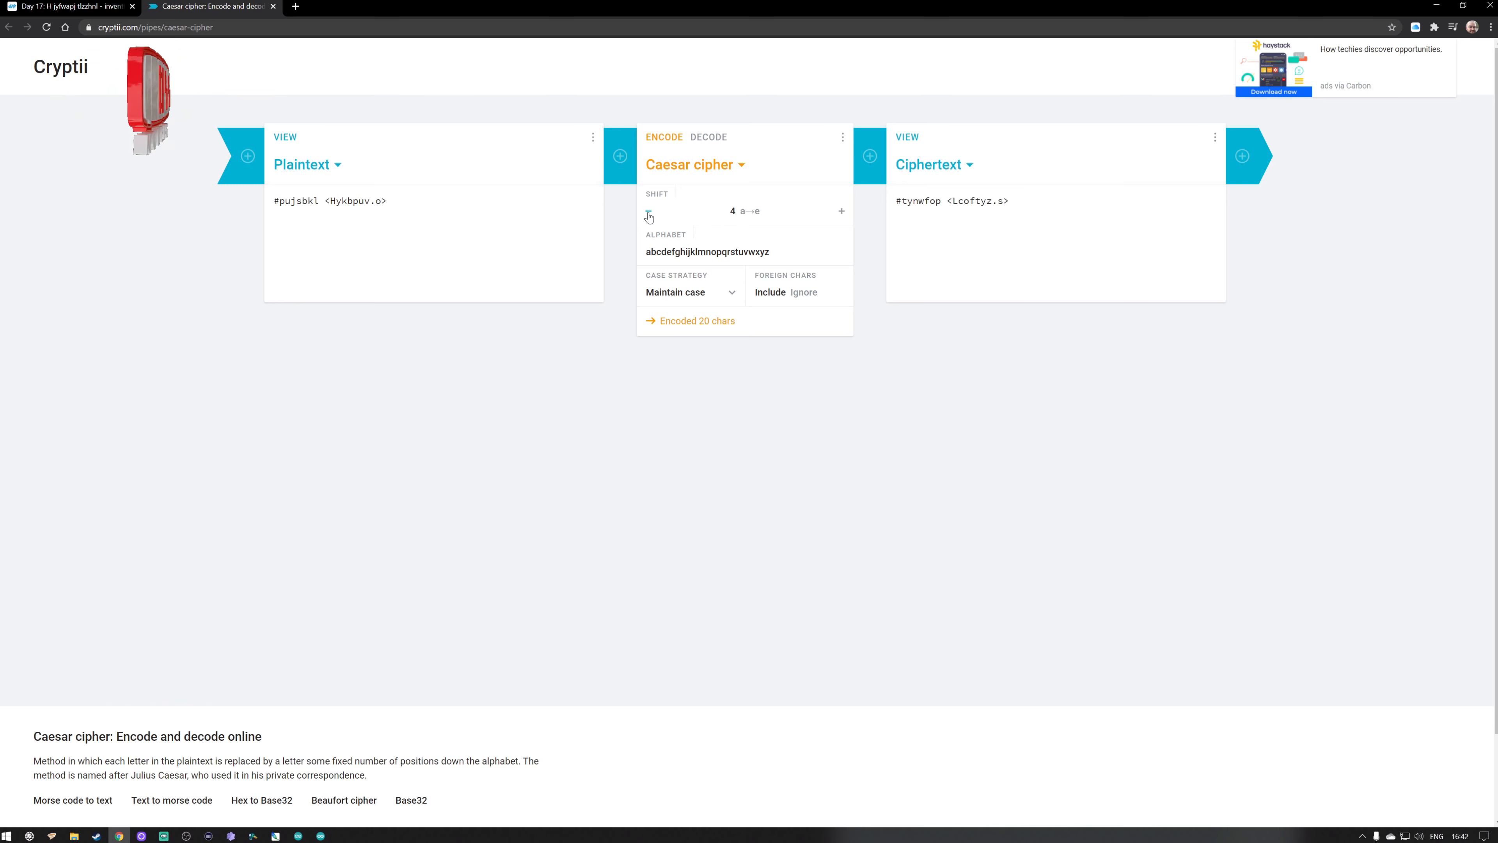
{"action": "left_click", "coordinate": [648, 211]}
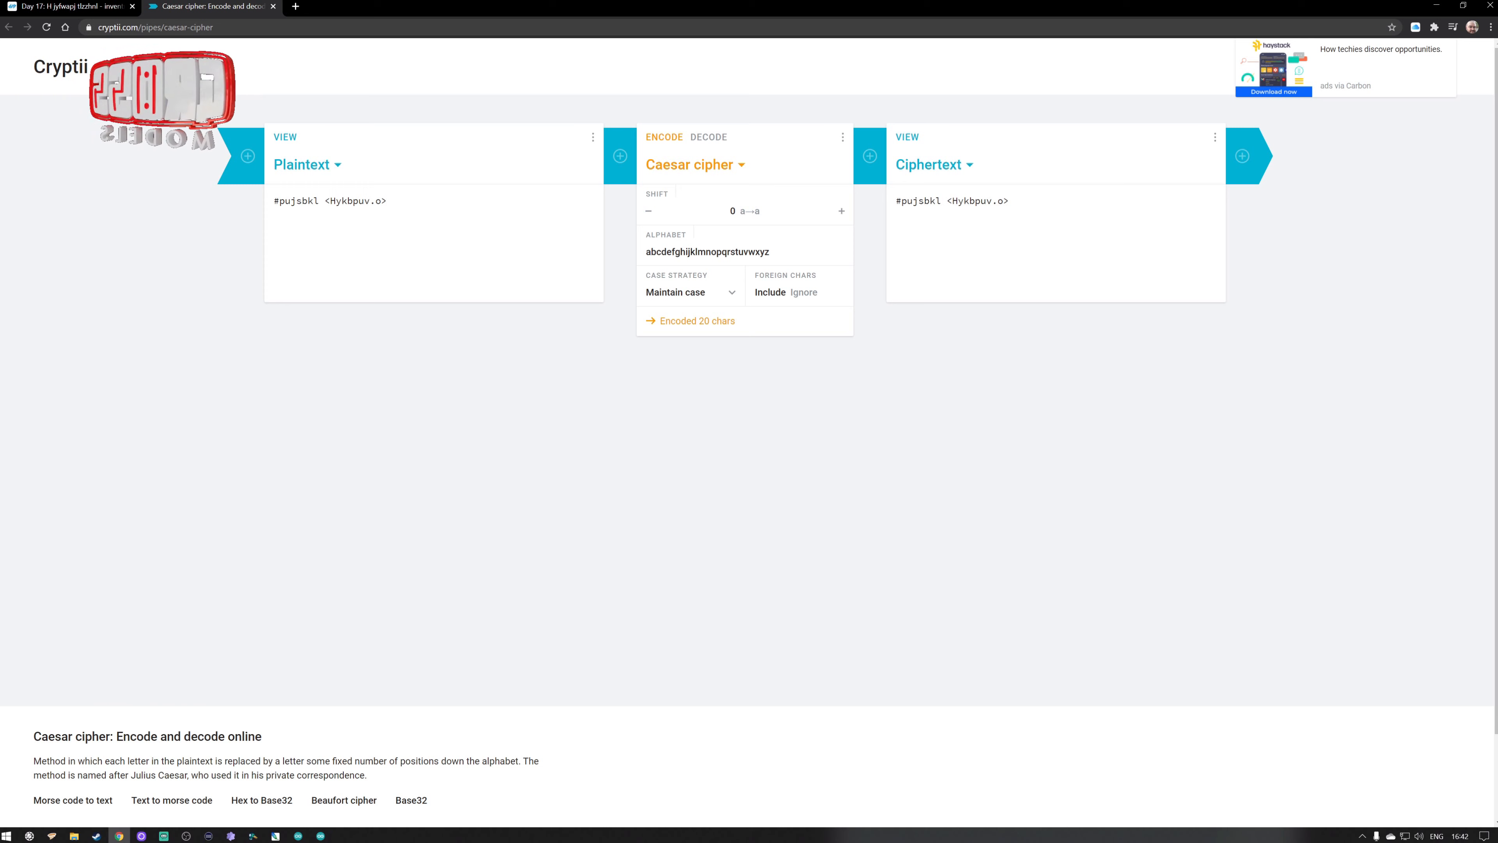
{"action": "mouse_move", "coordinate": [857, 212]}
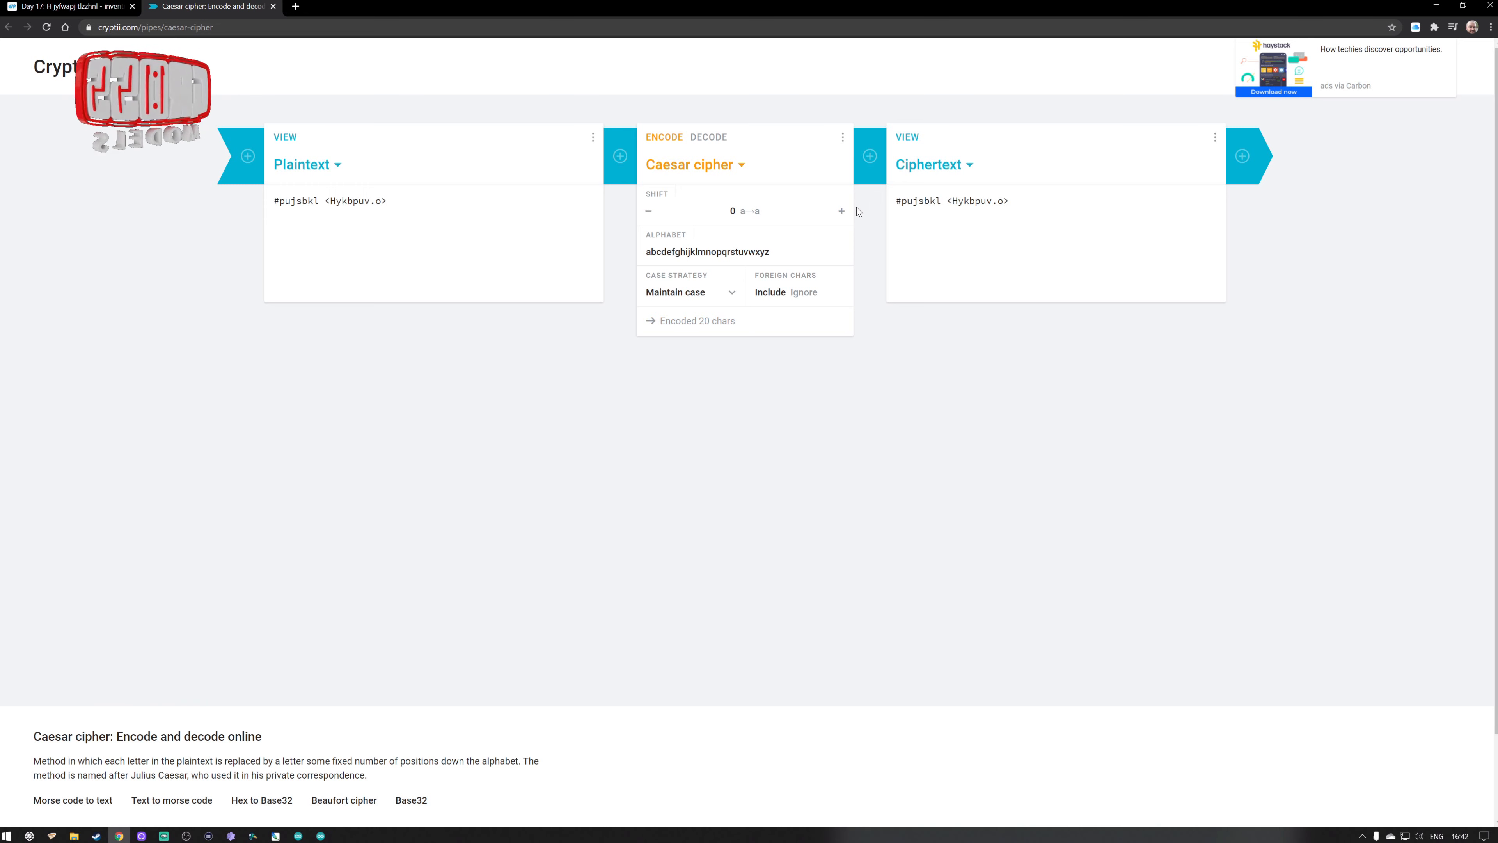
{"action": "left_click", "coordinate": [841, 212]}
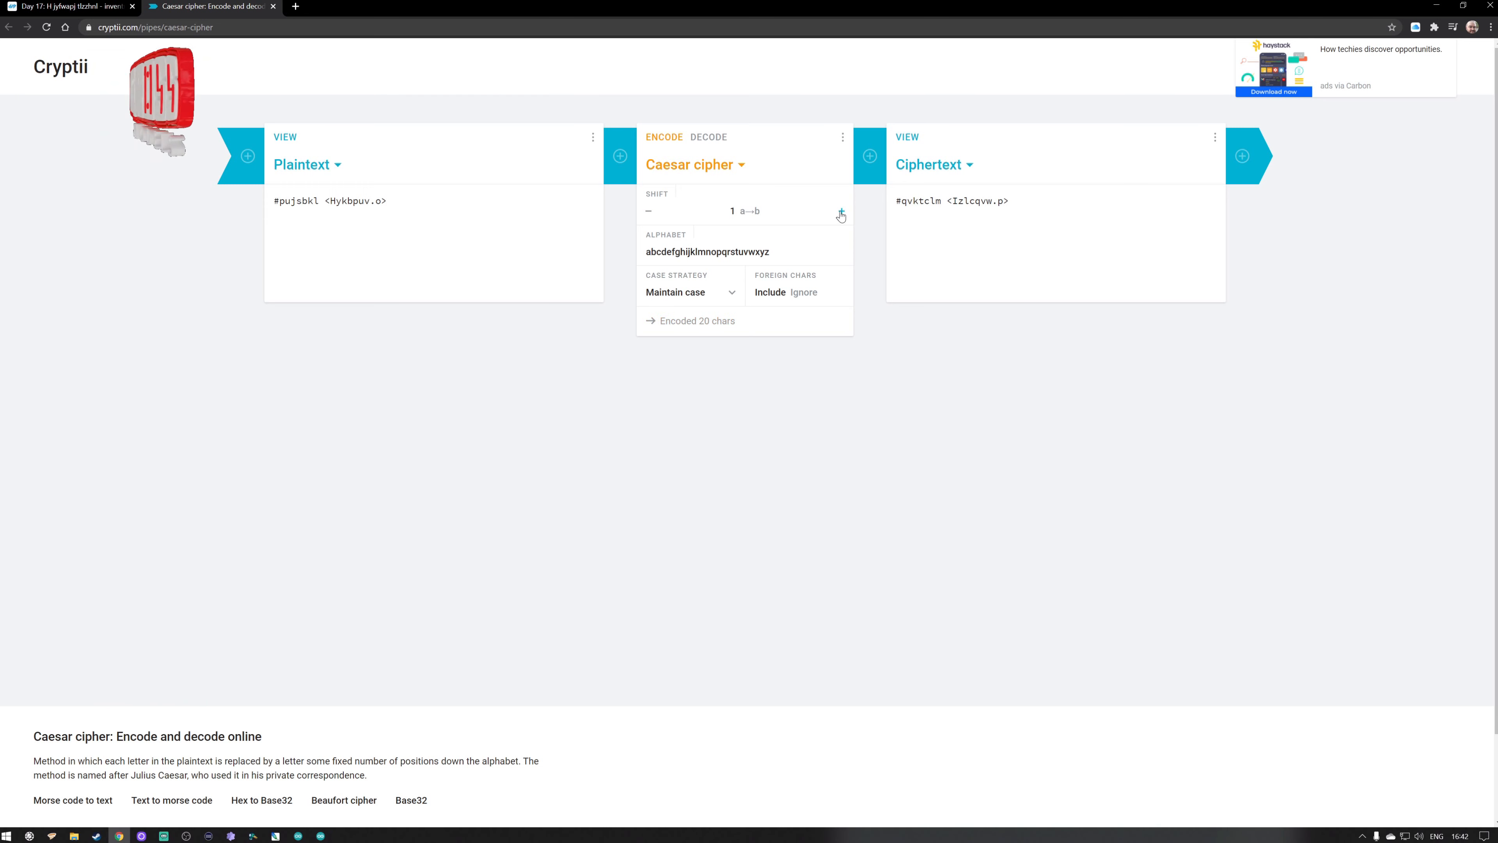
{"action": "left_click", "coordinate": [839, 211]}
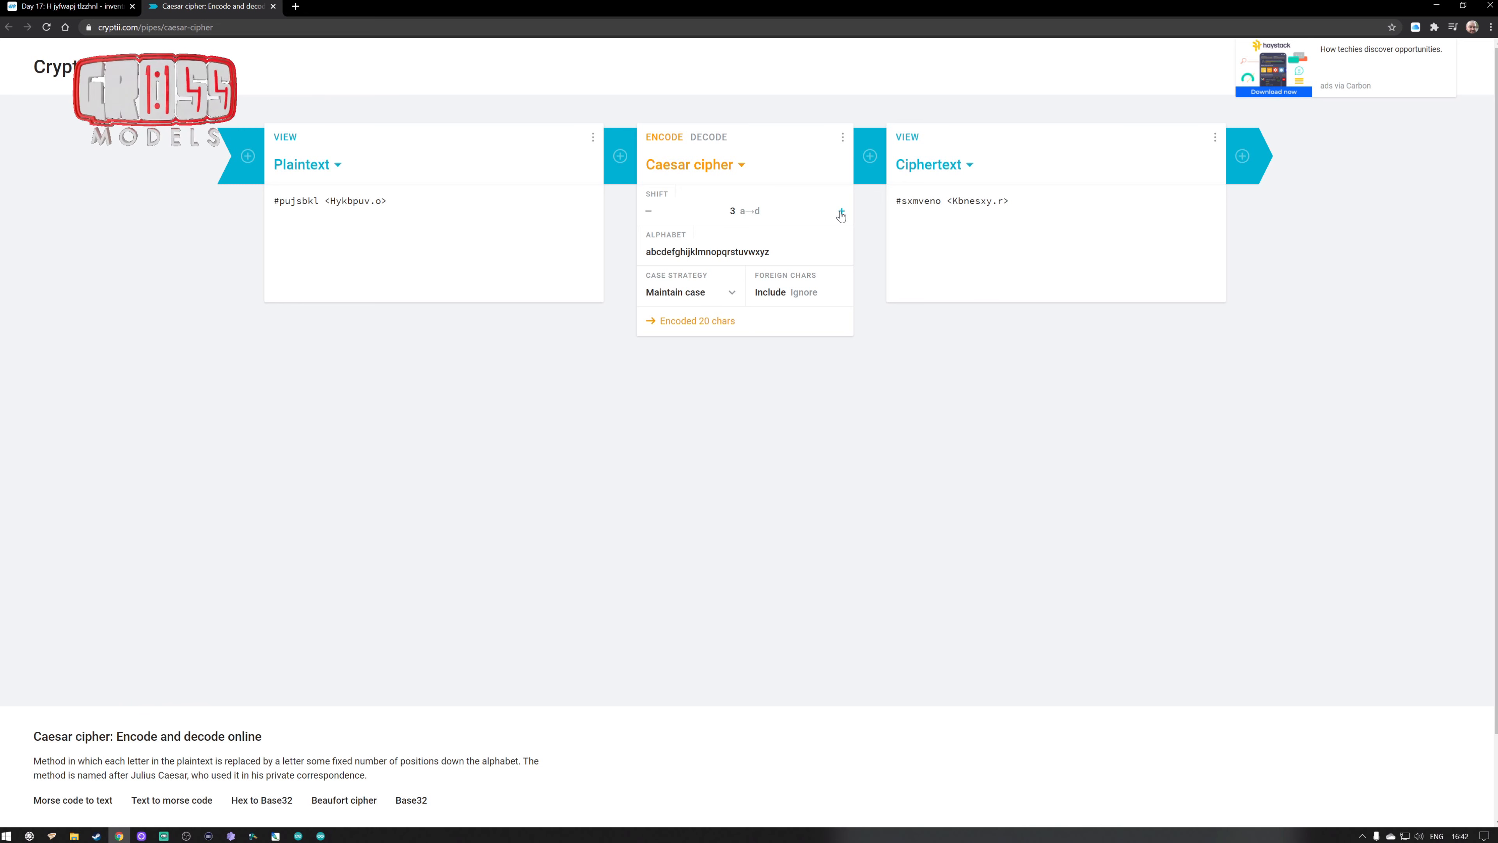
{"action": "left_click", "coordinate": [841, 210]}
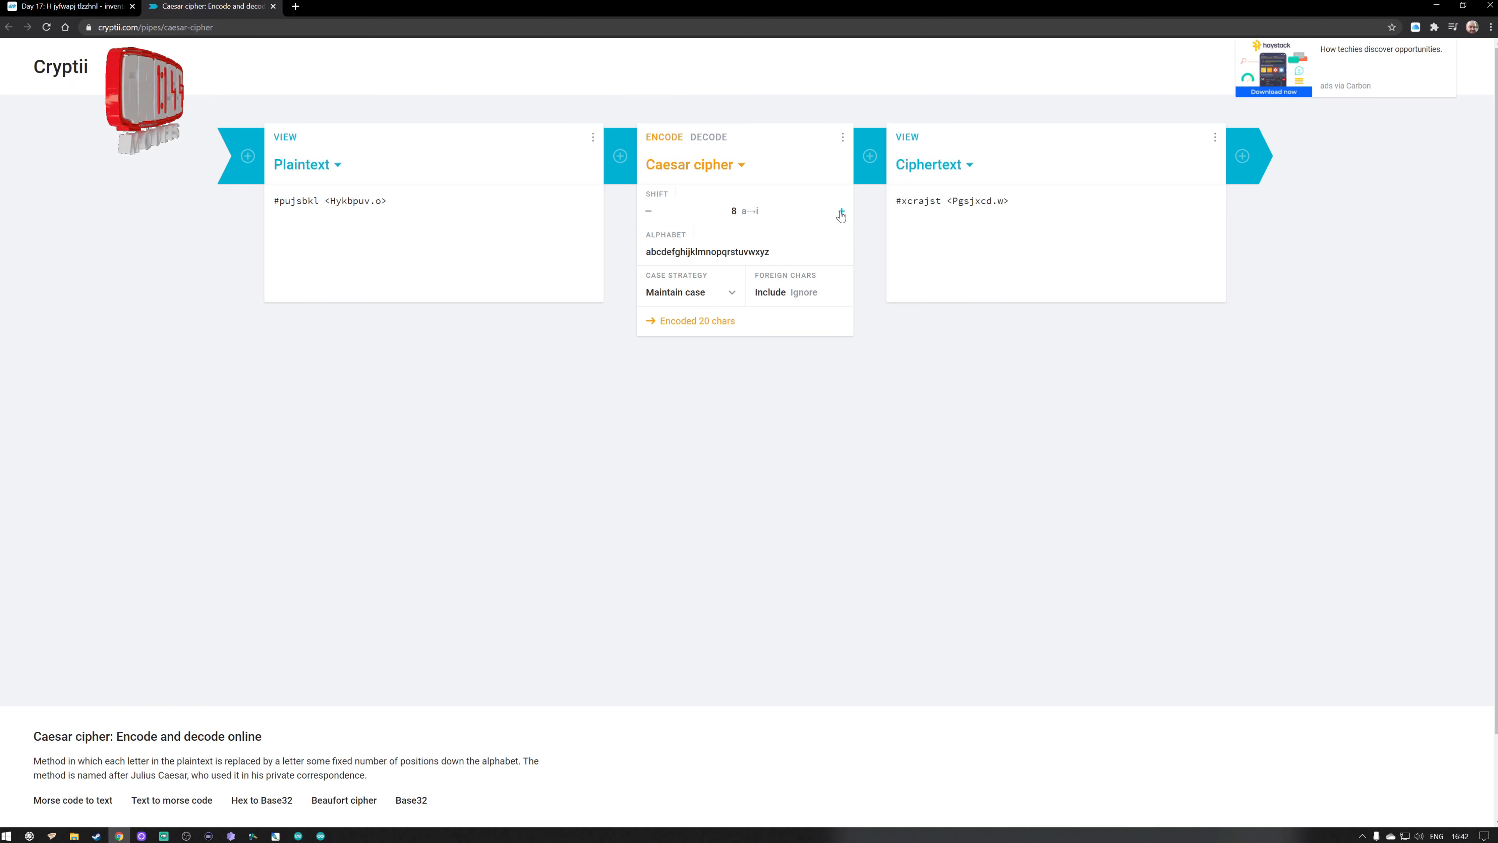
{"action": "left_click", "coordinate": [839, 210]}
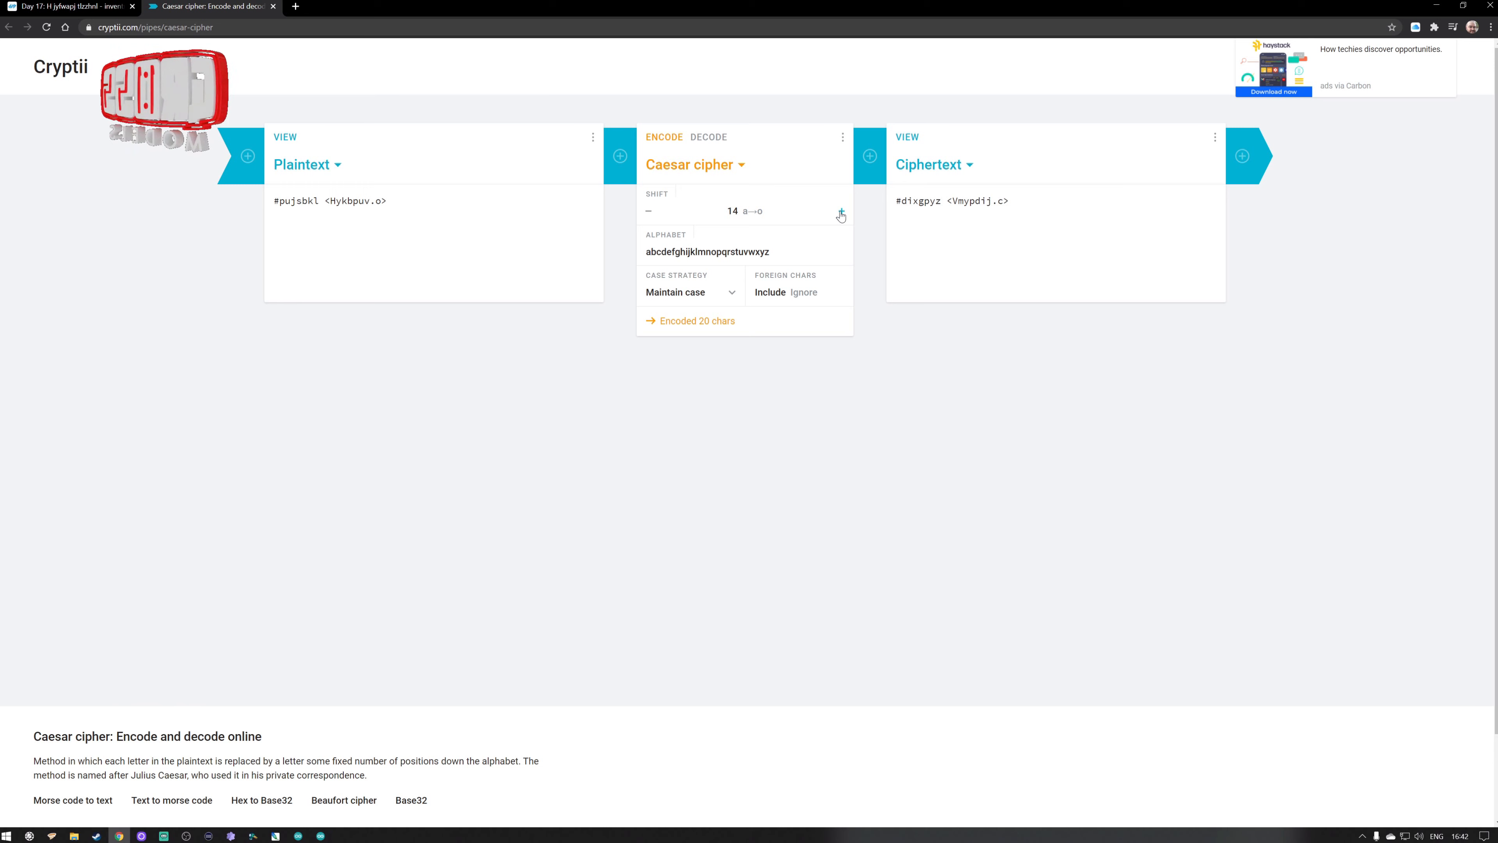
{"action": "left_click", "coordinate": [839, 211]}
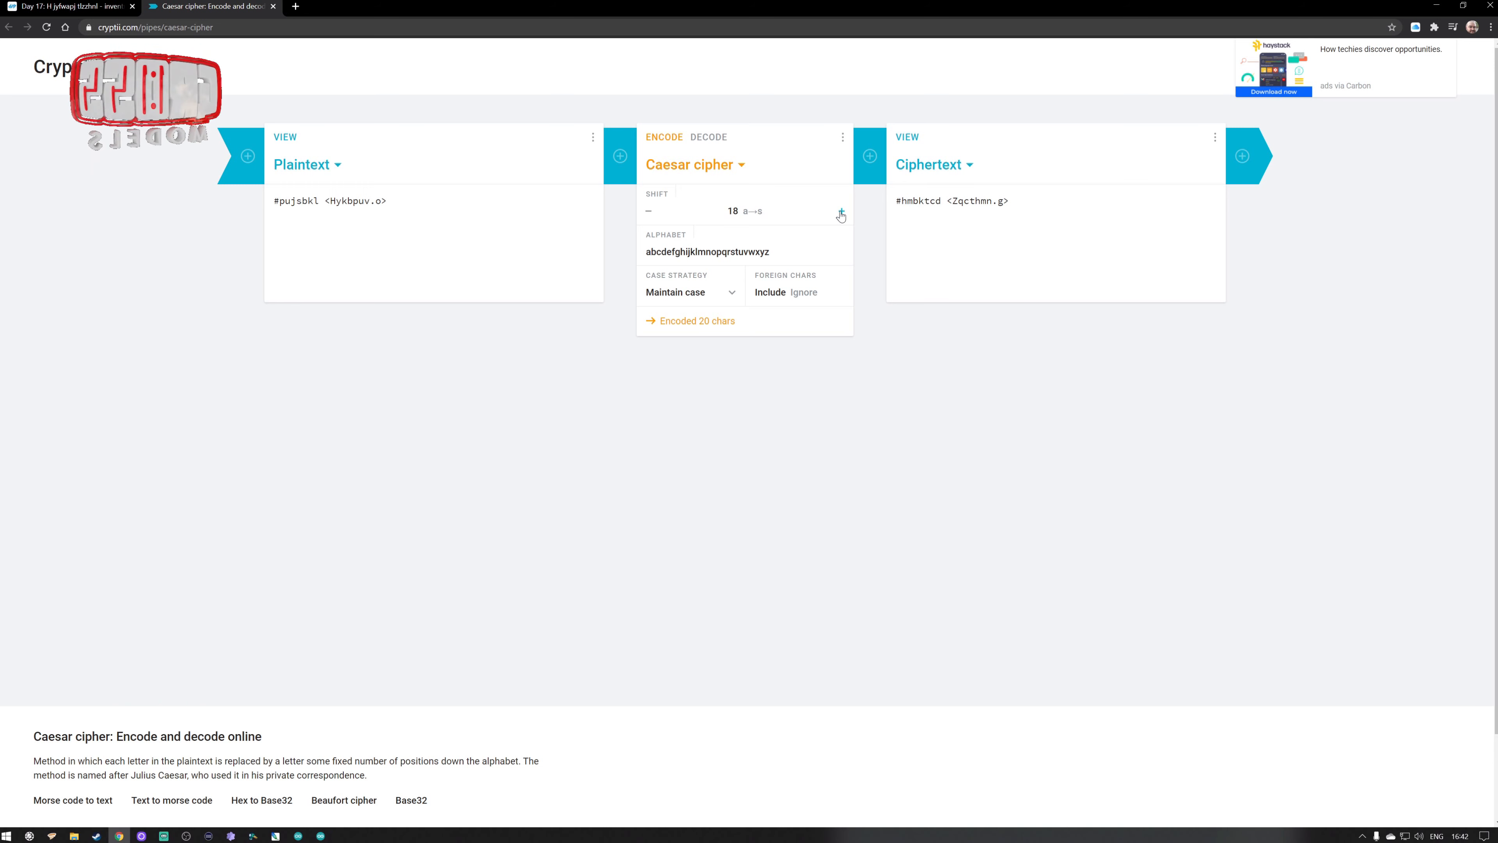
{"action": "left_click", "coordinate": [842, 211]}
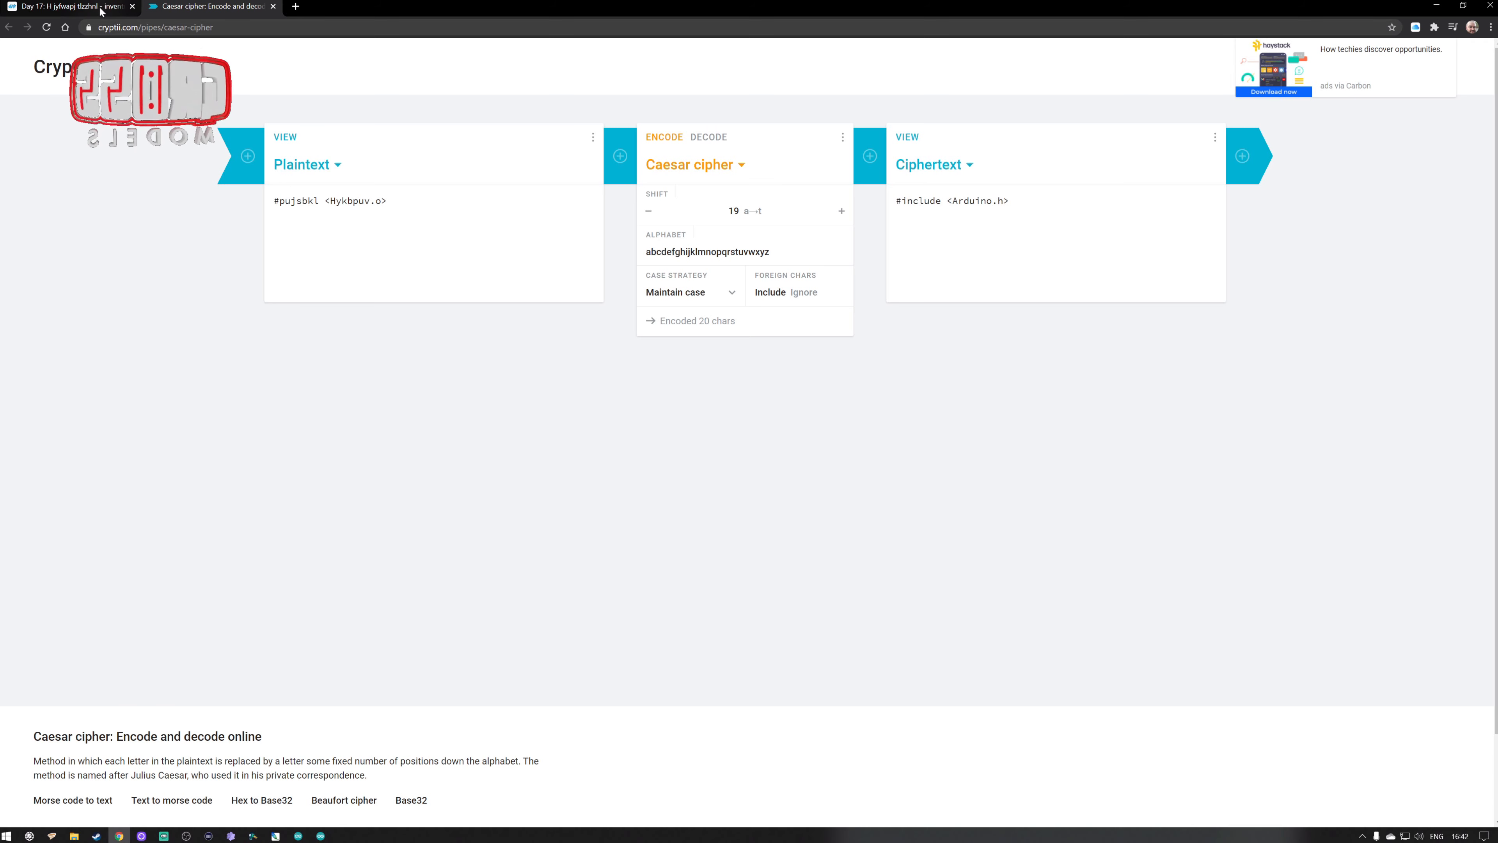
- Copy the full ciphered code block from the lesson page and decode it in Cryptii
{"action": "left_click", "coordinate": [67, 7]}
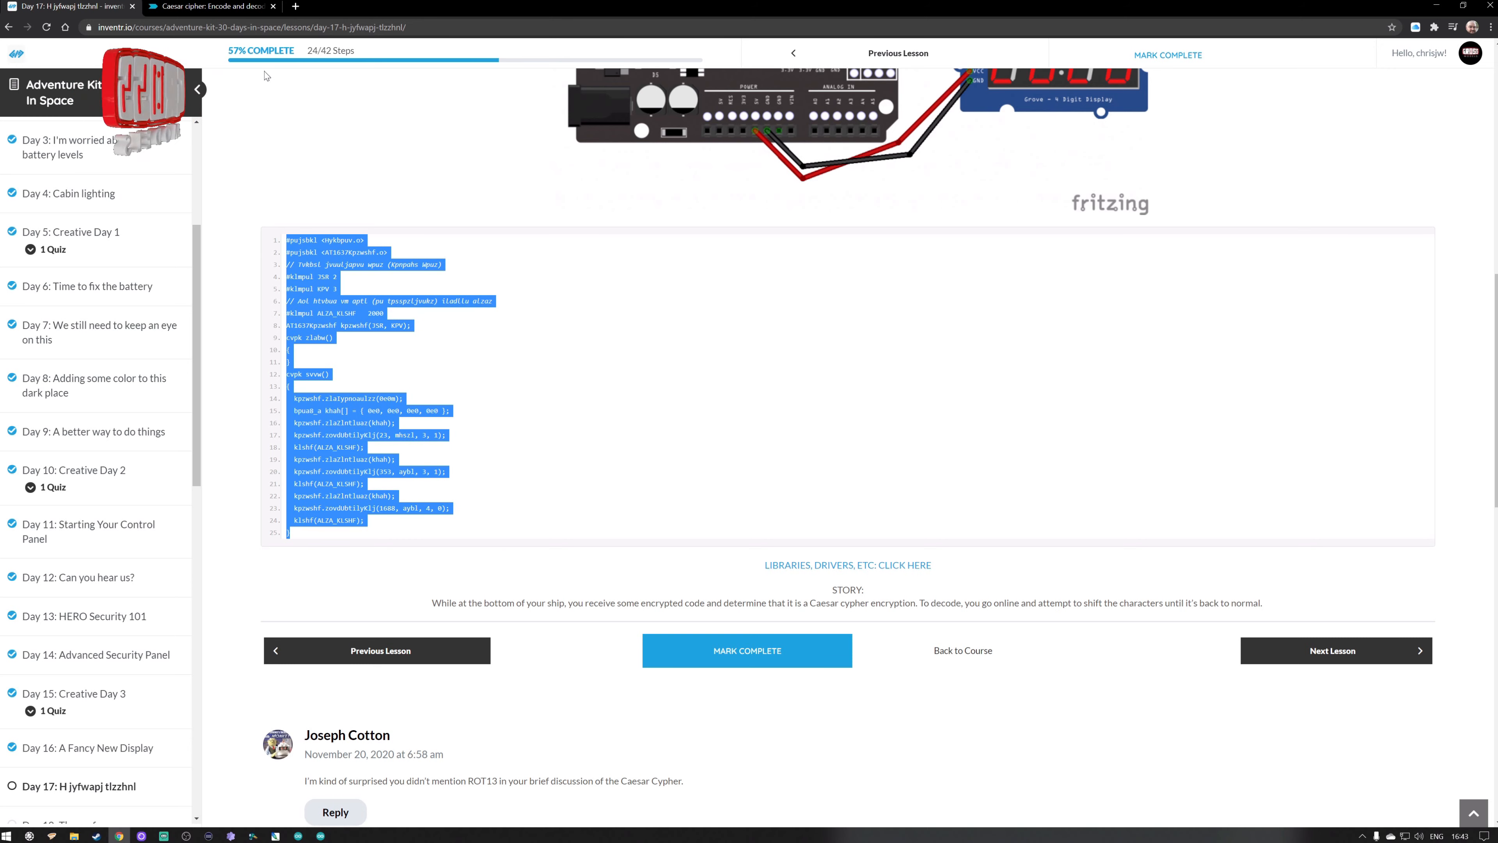
{"action": "left_click", "coordinate": [210, 7]}
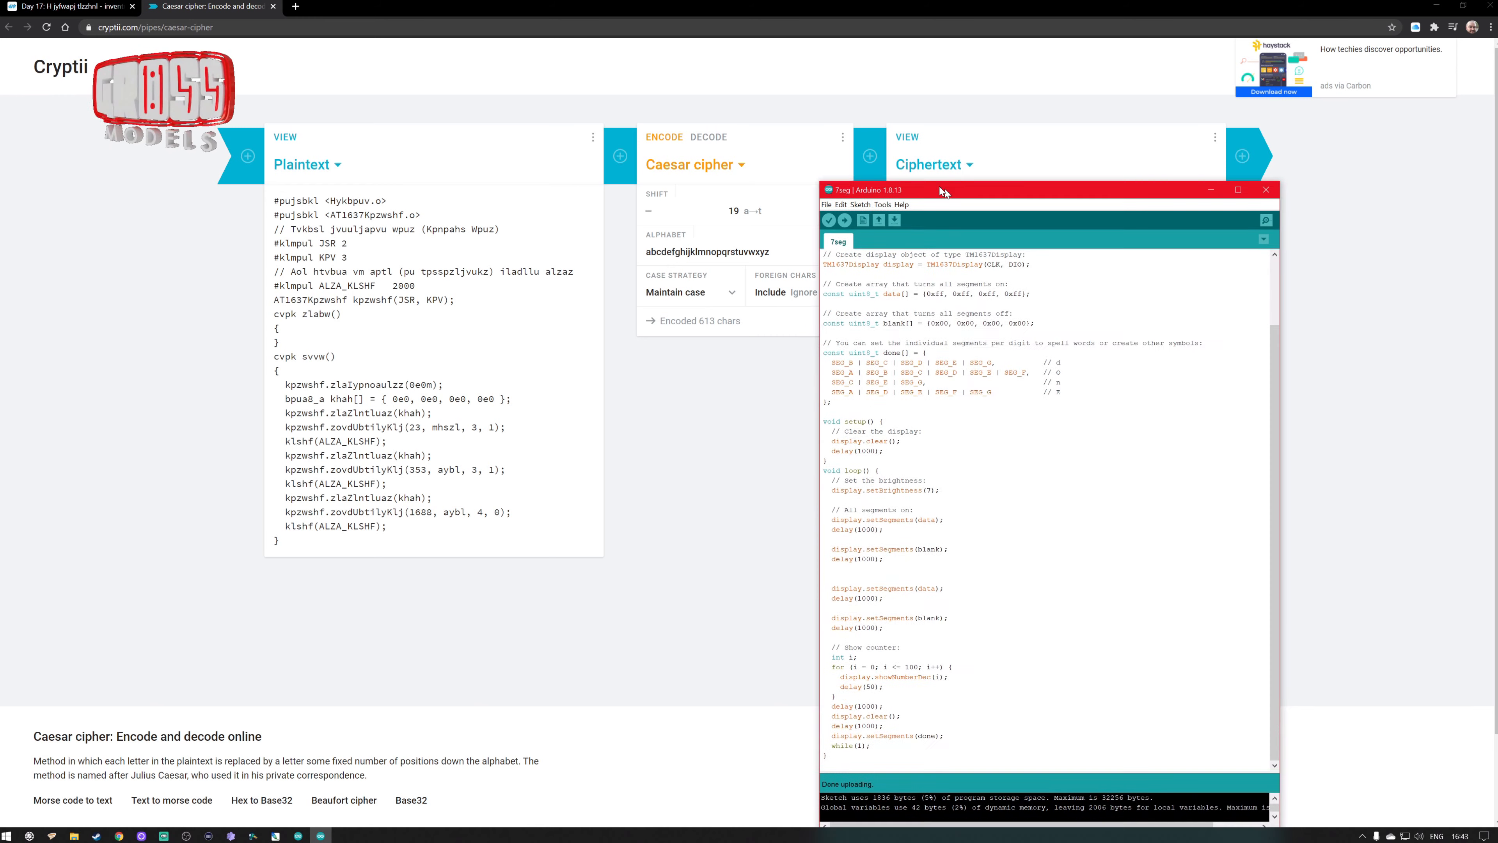
- Create a new sketch and replace its template with the decoded TM1637 display code
{"action": "left_click", "coordinate": [705, 170]}
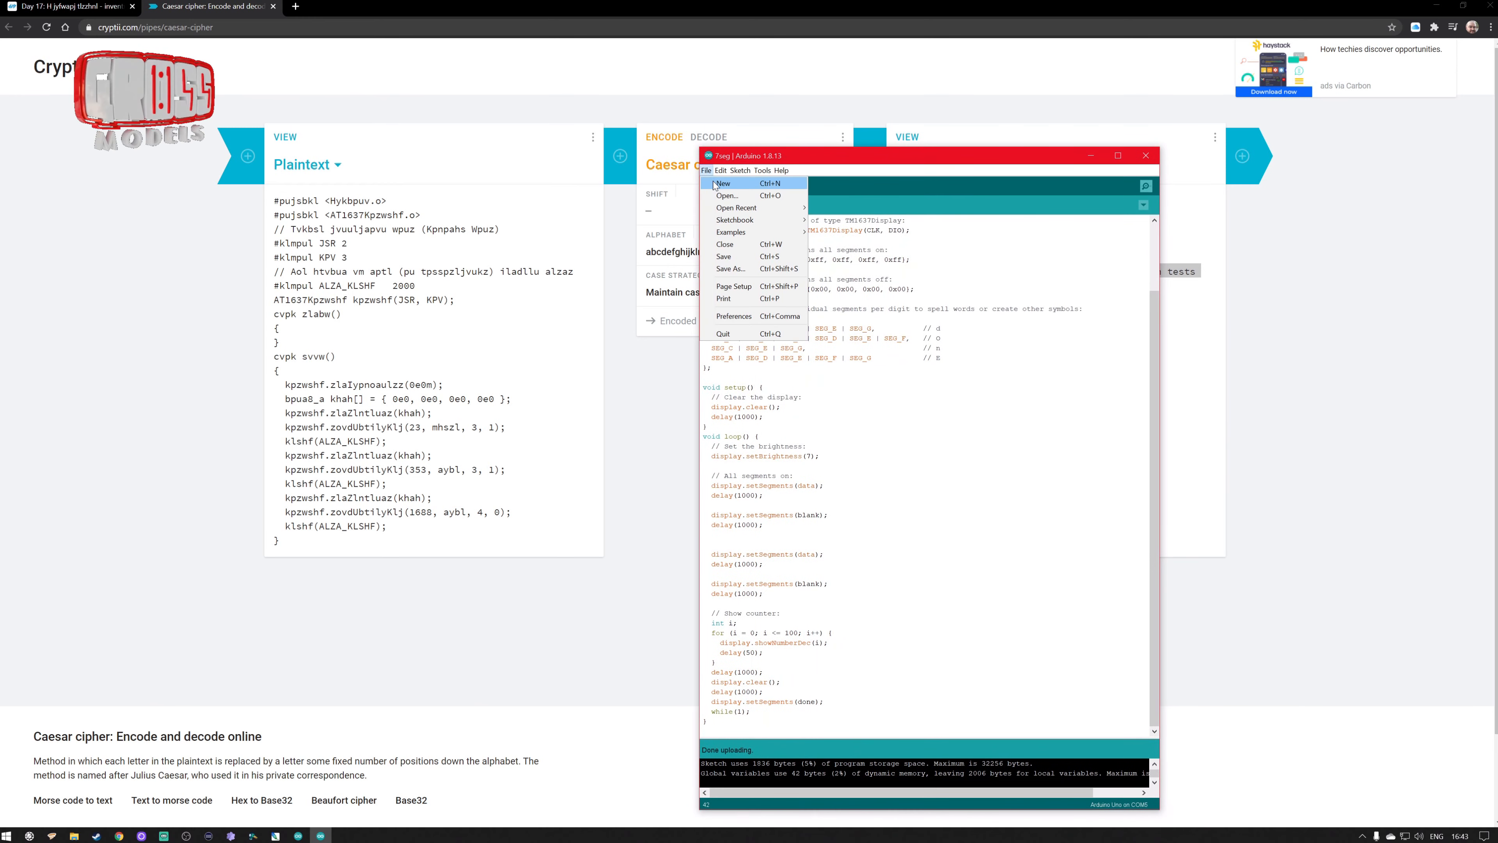
{"action": "left_click", "coordinate": [723, 183]}
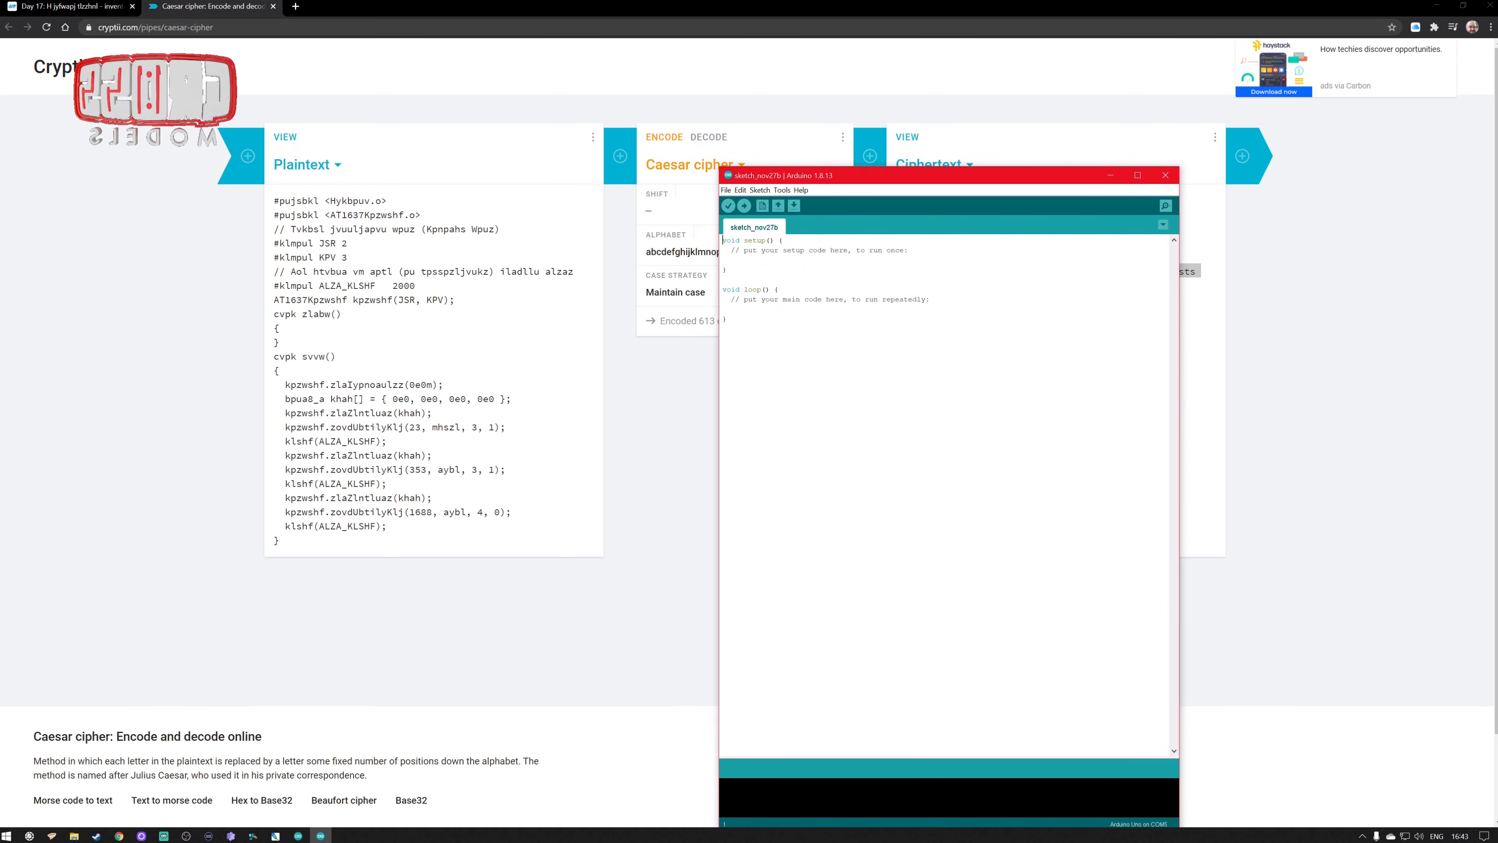
{"action": "key", "text": "ctrl+a"}
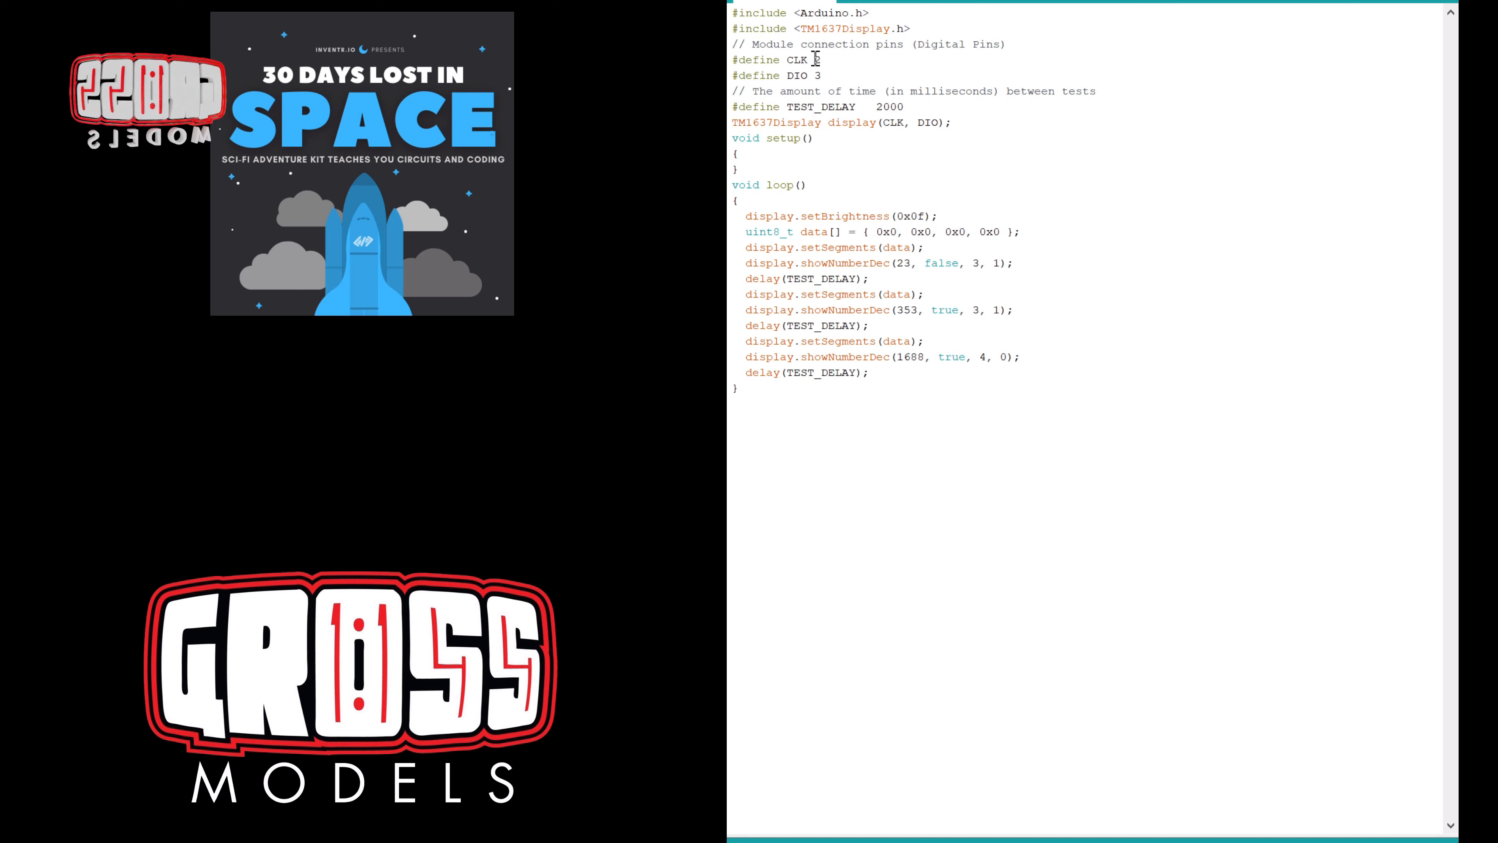
{"action": "type", "text": "6"}
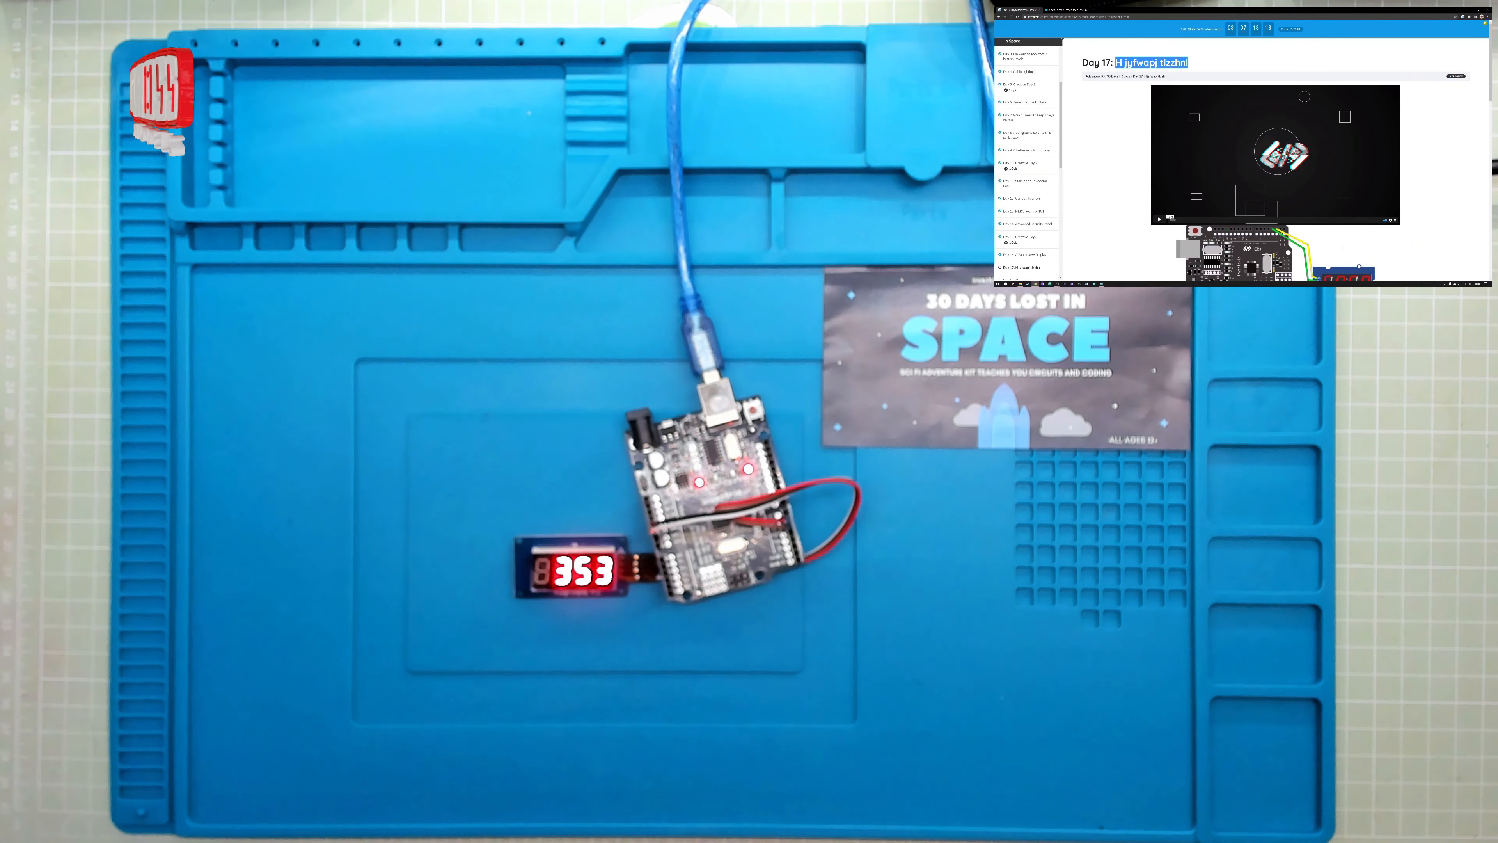
- After the display shows 353, return to the decoded sketch in Cryptii
{"action": "left_click", "coordinate": [210, 7]}
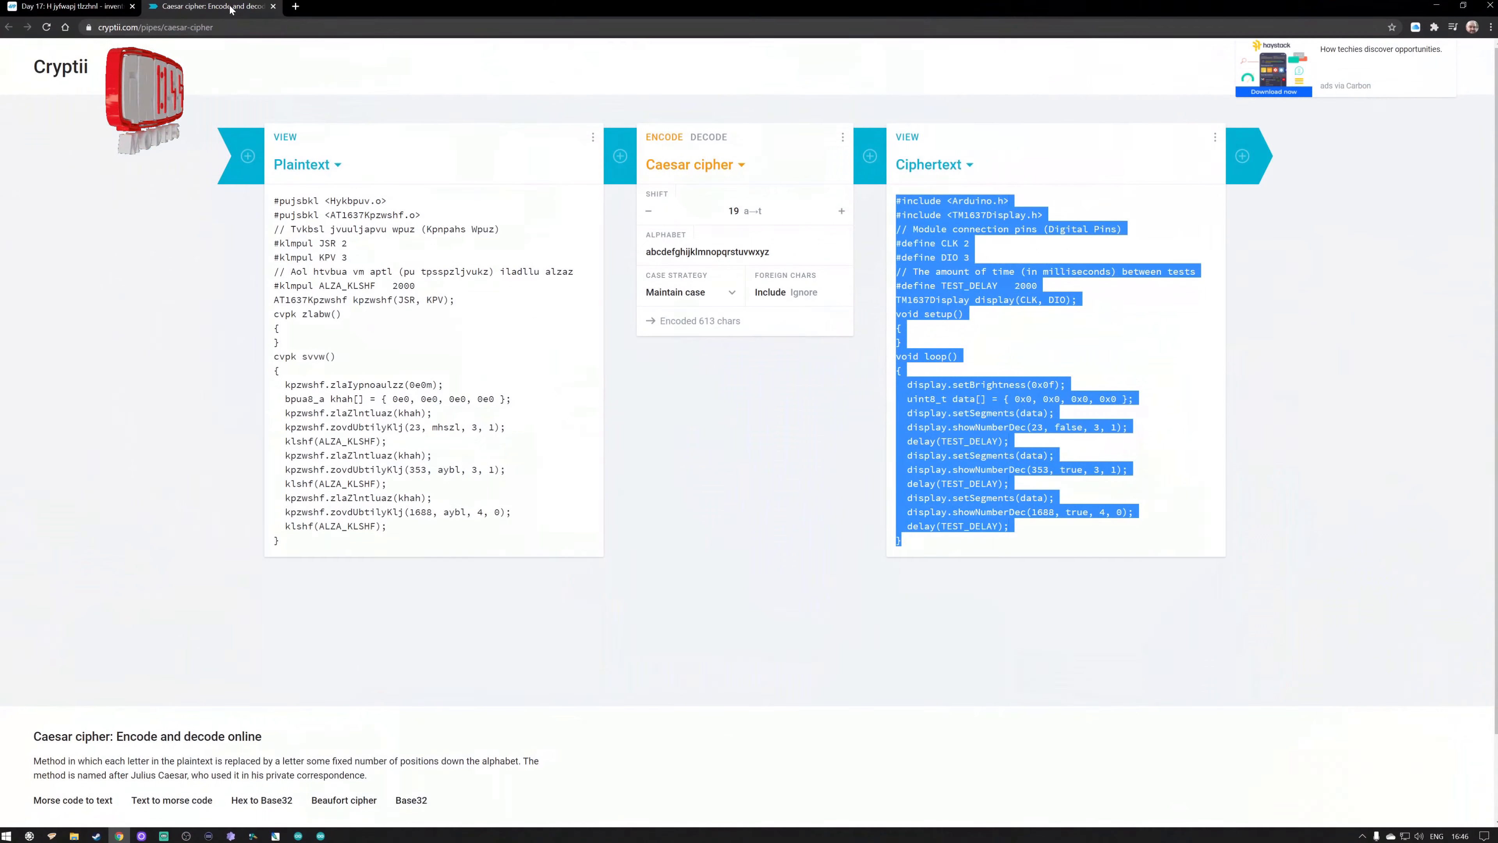